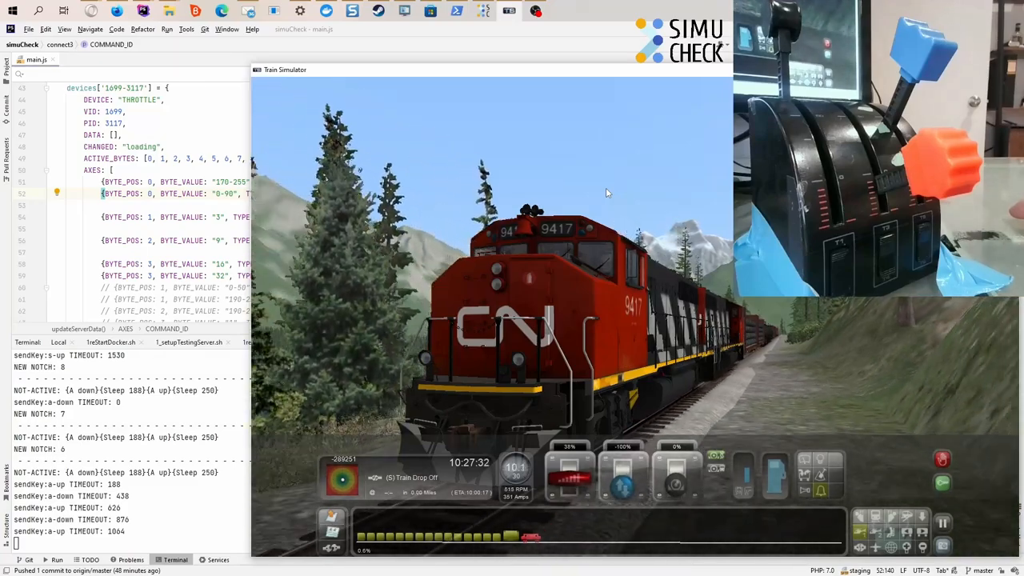
# Switch from the PhpStorm and simulator windows to the Simucheck mockup browser tab
pyautogui.click(116, 10)
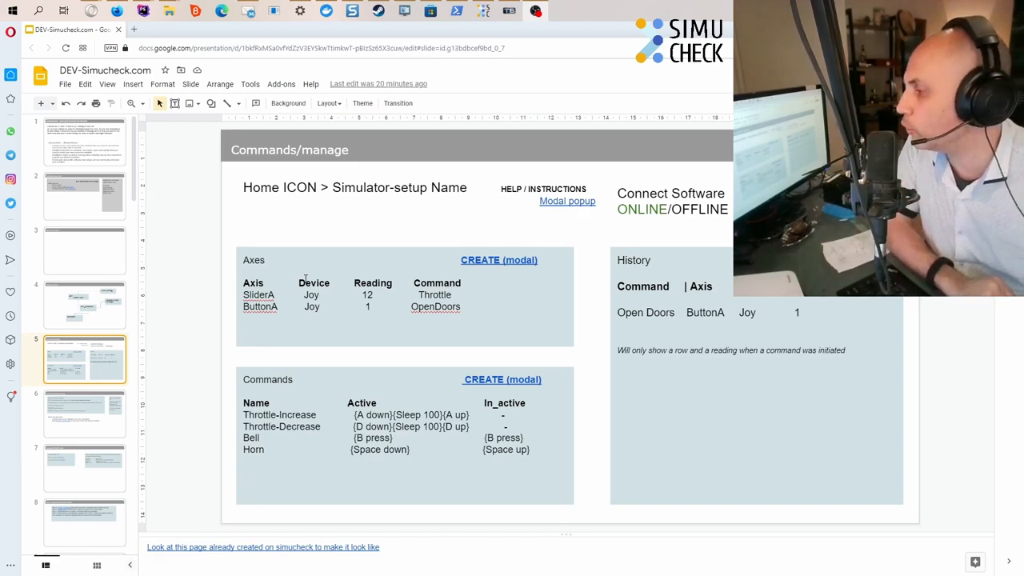
# Select slide 6, Axes Create (modal popup), and begin editing its field list text box
pyautogui.click(83, 413)
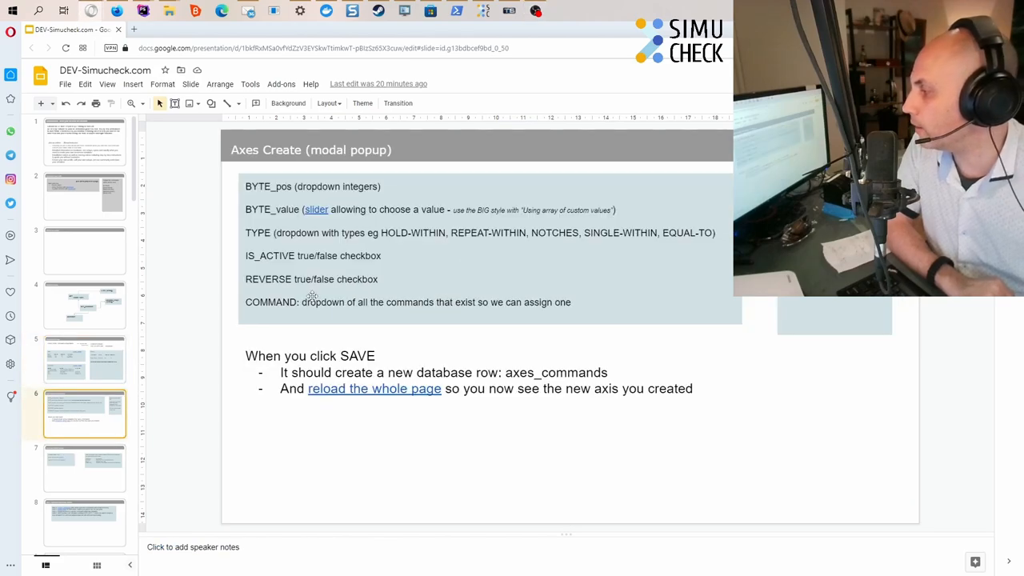
pyautogui.doubleClick(412, 234)
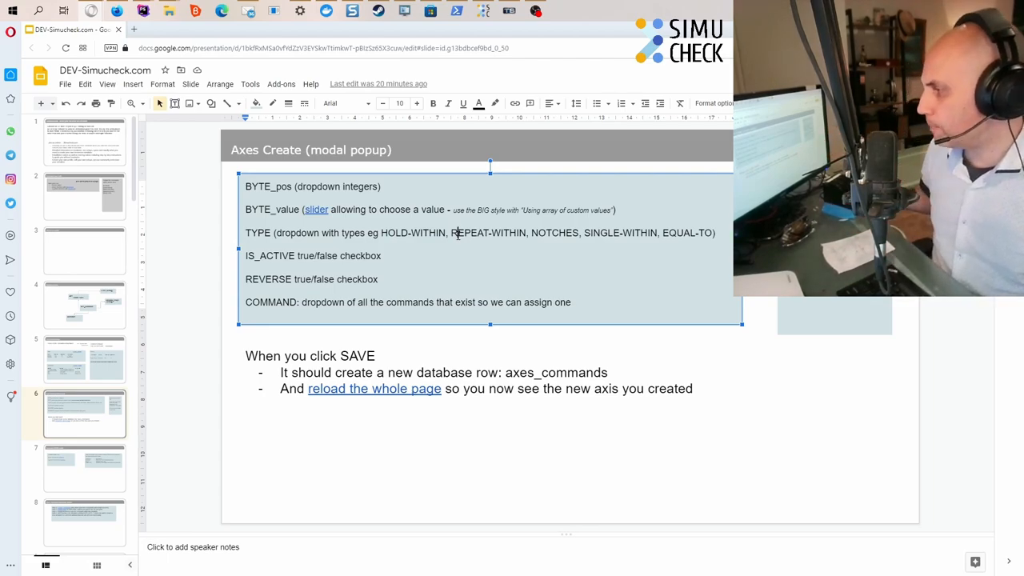
pyautogui.doubleClick(487, 234)
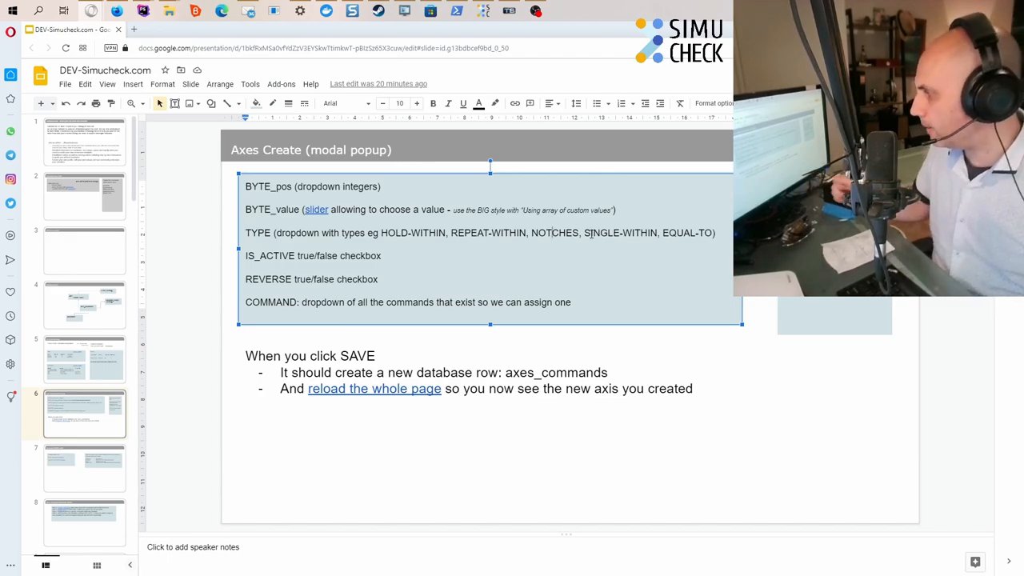
pyautogui.doubleClick(672, 233)
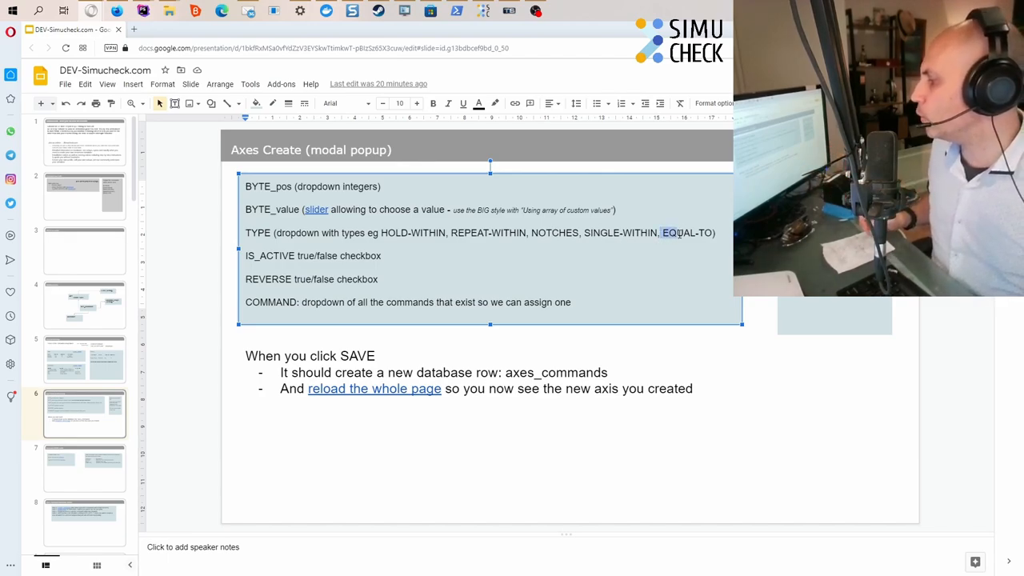